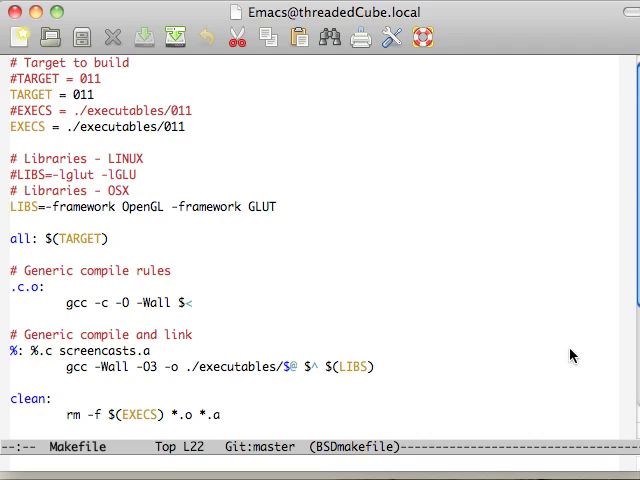
Scroll the Makefile down to the screencasts library rule and begin finding screencasts.h
{"action": "scroll", "scroll_direction": "down", "scroll_amount": 3}
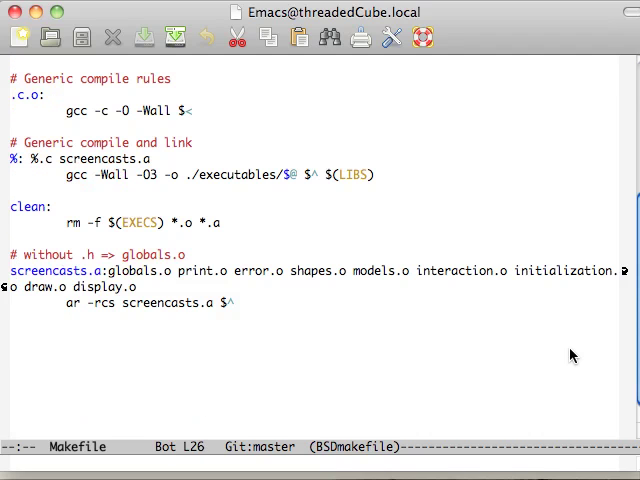
{"action": "left_click", "coordinate": [70, 272]}
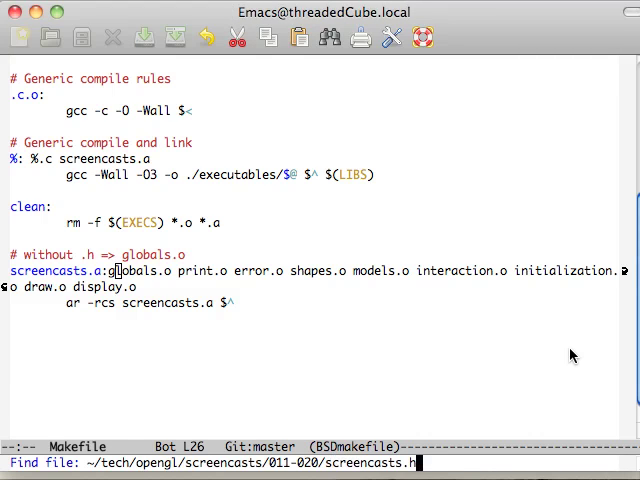
Visit globals.c, initialization.h and print.h in turn to view their declarations
{"action": "key", "text": "Return"}
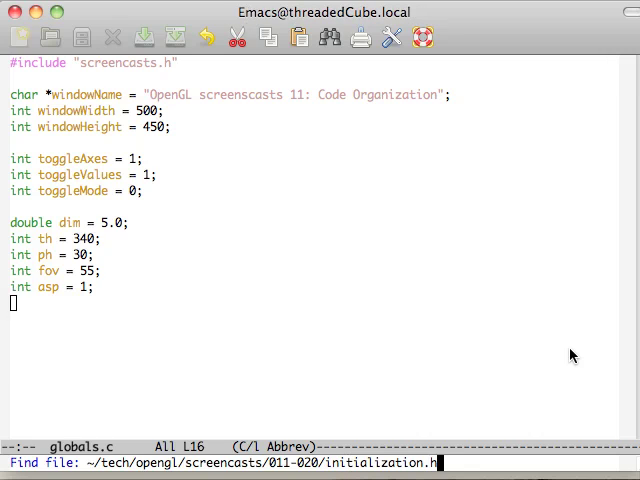
{"action": "key", "text": "Return"}
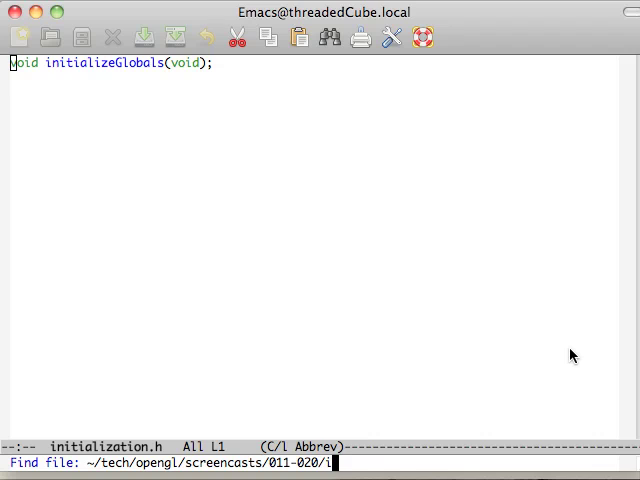
{"action": "key", "text": "Return"}
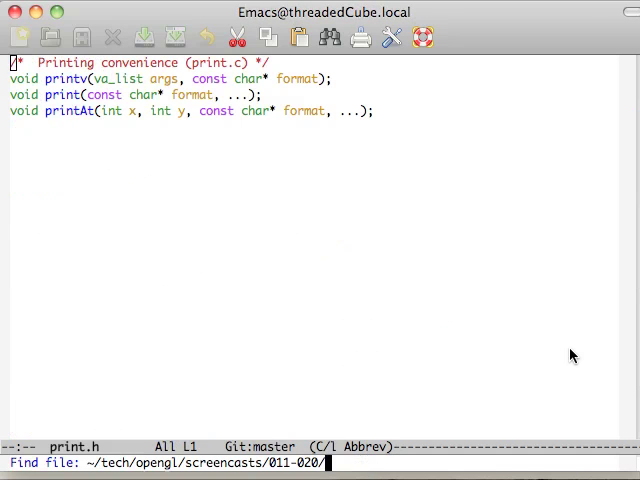
Visit print.c, the screencasts.h include list, and shapes.c with its cube-drawing function
{"action": "type", "text": "print."}
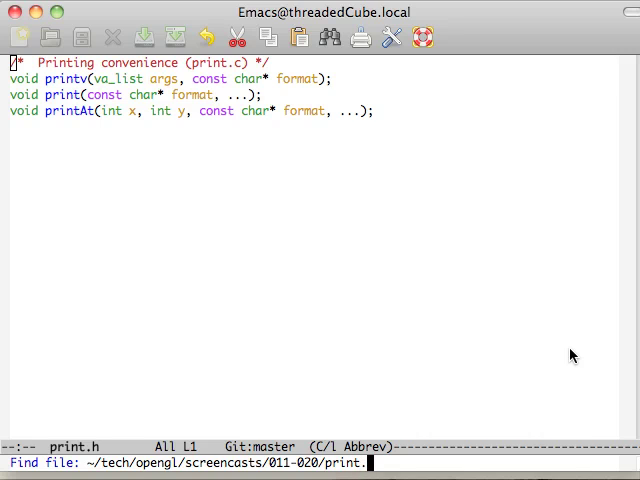
{"action": "key", "text": "Return"}
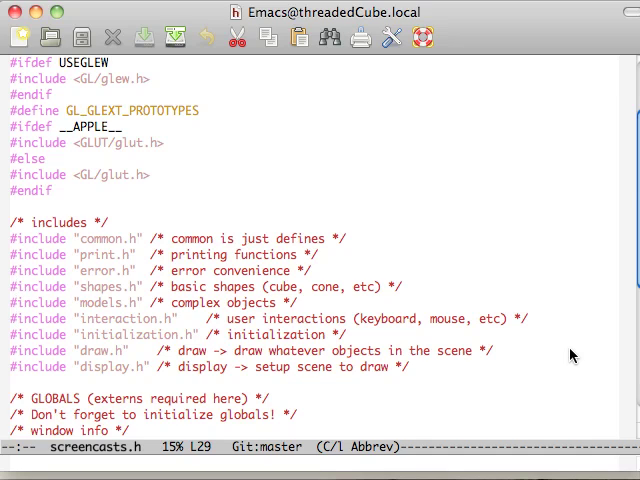
{"action": "key", "text": "up"}
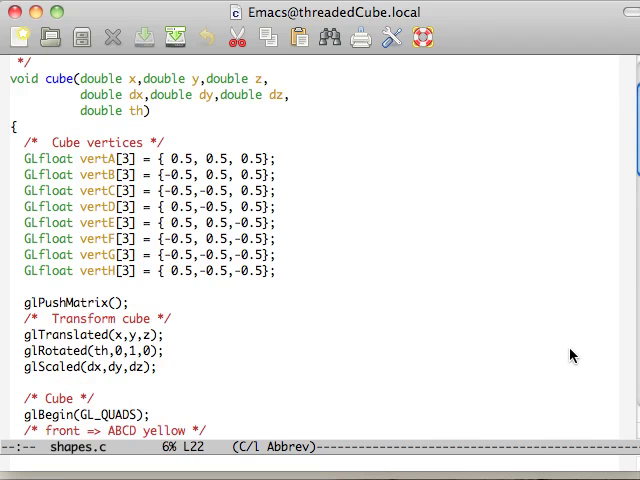
Read through the cube function in shapes.c before opening models.h
{"action": "scroll", "scroll_direction": "down", "scroll_amount": 3}
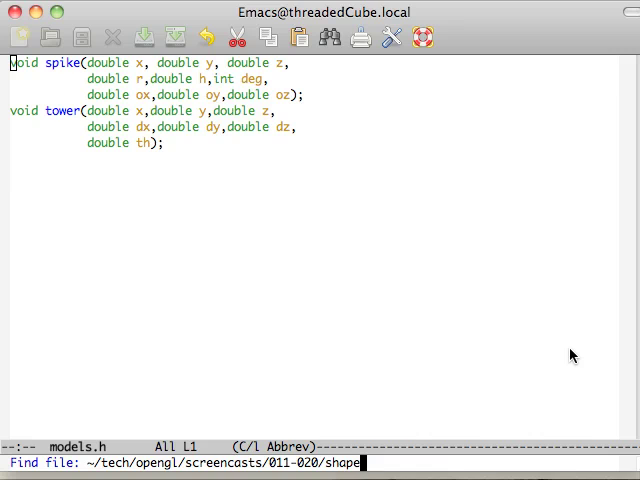
Visit models.c and read down through the spike and tower function bodies
{"action": "type", "text": "models.."}
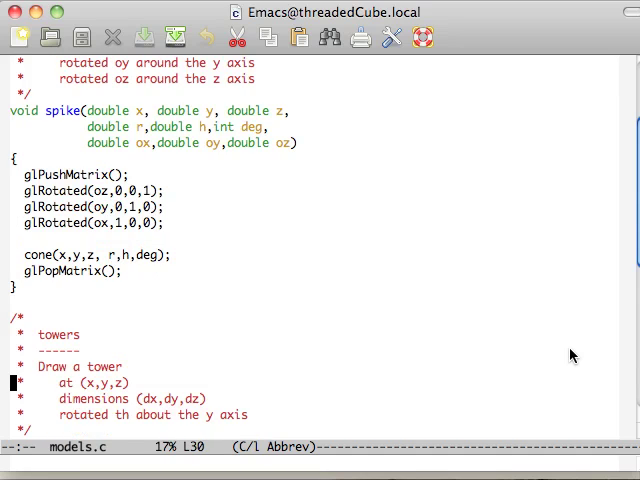
{"action": "scroll", "scroll_direction": "down", "scroll_amount": 3}
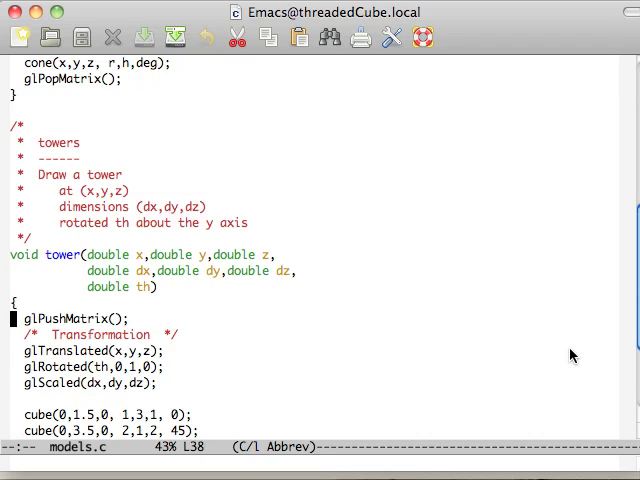
{"action": "scroll", "scroll_direction": "down", "scroll_amount": 3}
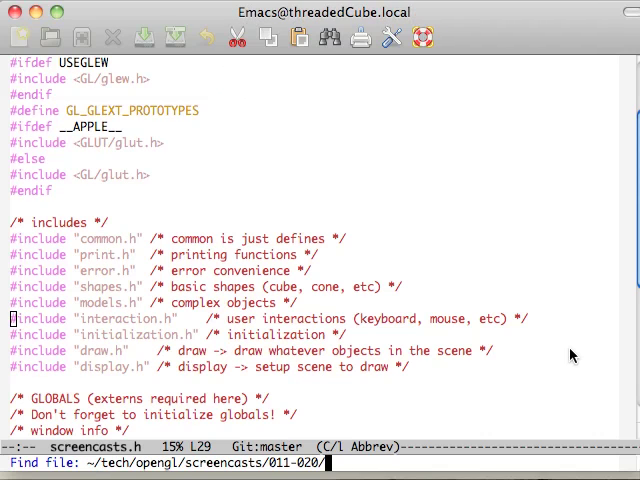
Visit interaction.c, the keyboard and mouse input handler
{"action": "type", "text": "interaction.c"}
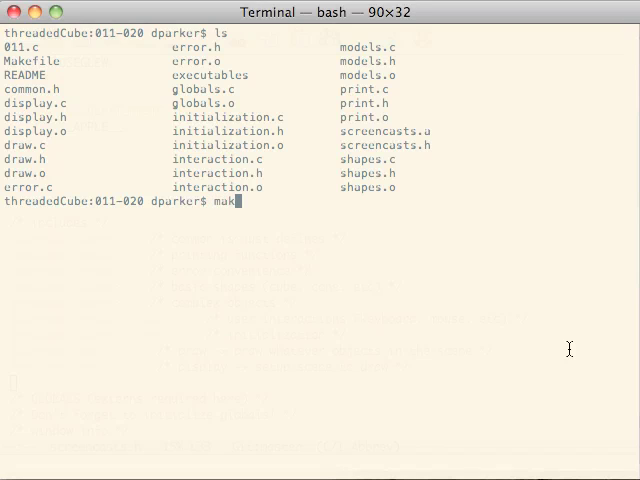
Run make to rebuild the library and 011 executable, then complete ./executables/011
{"action": "key", "text": "Return"}
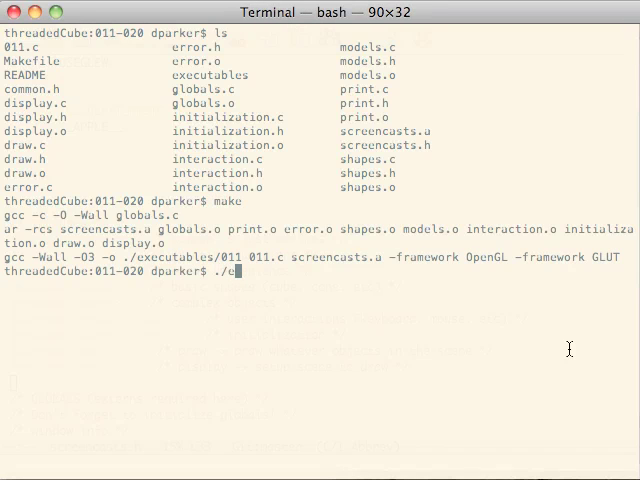
{"action": "key", "text": "Return"}
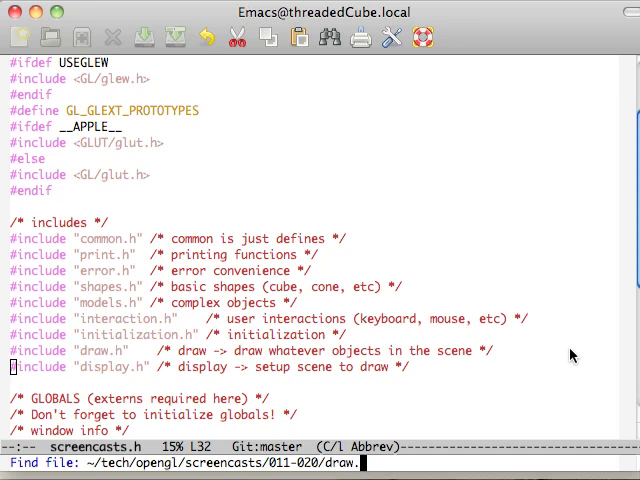
Visit draw.h, then draw.c and read drawAxes, drawValues and drawScene
{"action": "key", "text": "Return"}
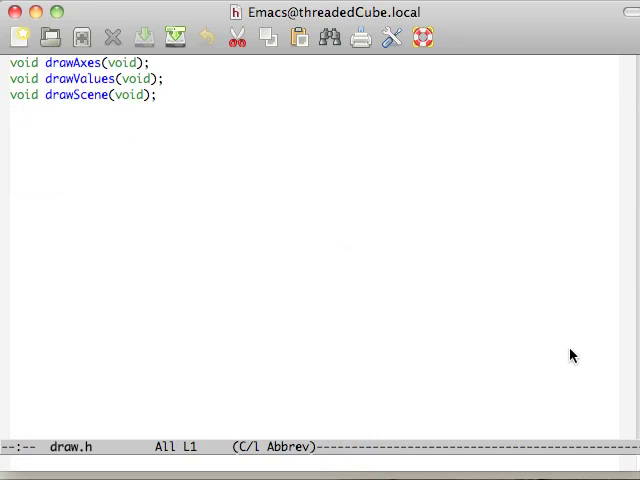
{"action": "key", "text": "down"}
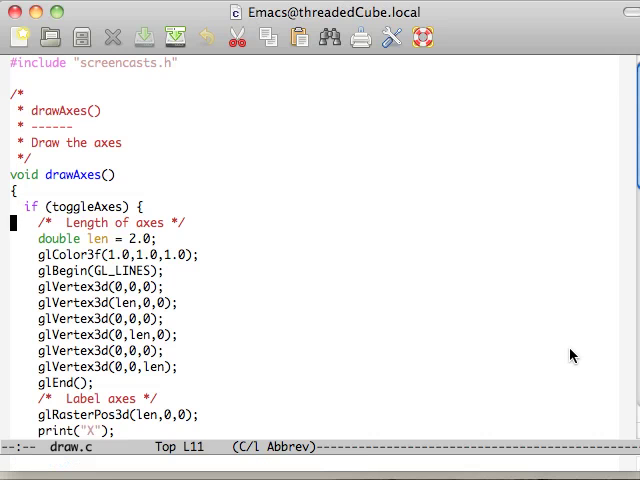
{"action": "scroll", "scroll_direction": "down", "scroll_amount": 3}
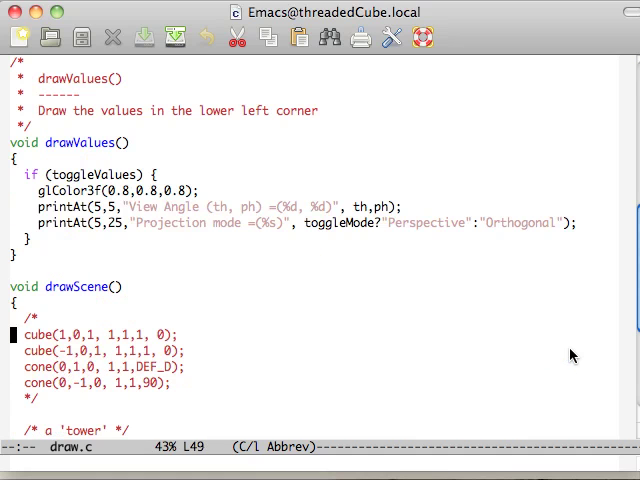
{"action": "scroll", "scroll_direction": "down", "scroll_amount": 3}
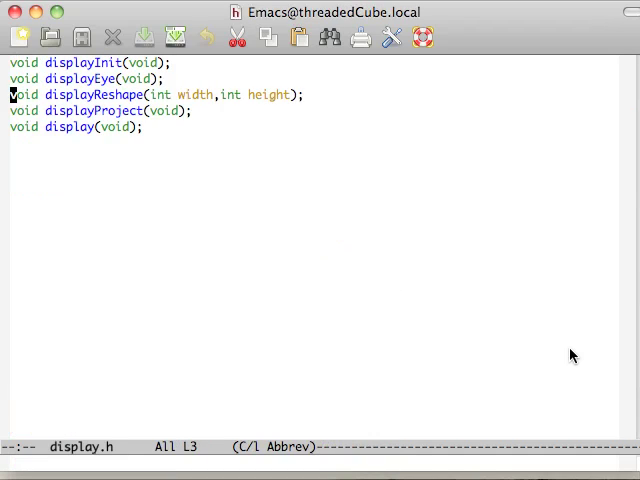
Visit display.c and read through the displayProject and display functions
{"action": "key", "text": "down"}
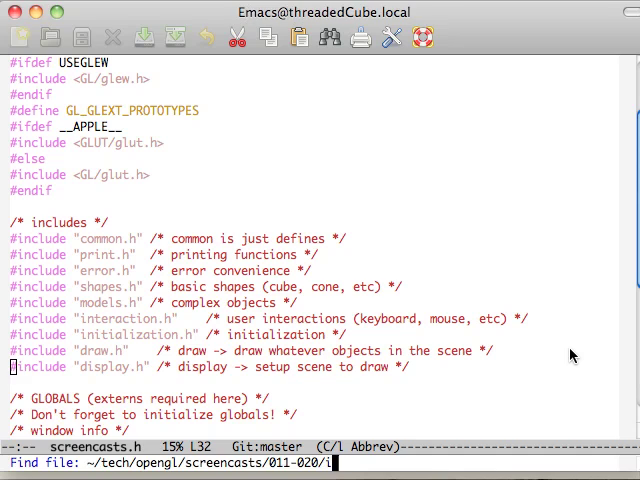
{"action": "key", "text": "Return"}
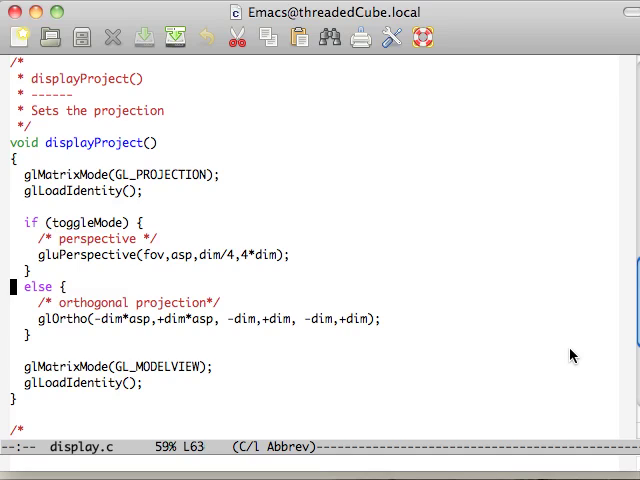
{"action": "scroll", "scroll_direction": "down", "scroll_amount": 3}
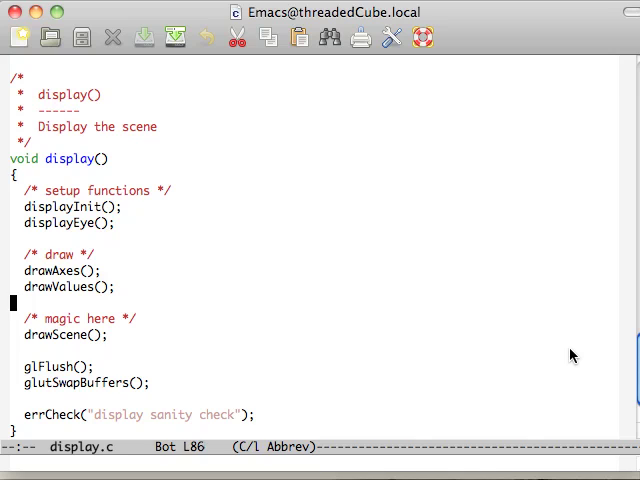
{"action": "scroll", "scroll_direction": "down", "scroll_amount": 3}
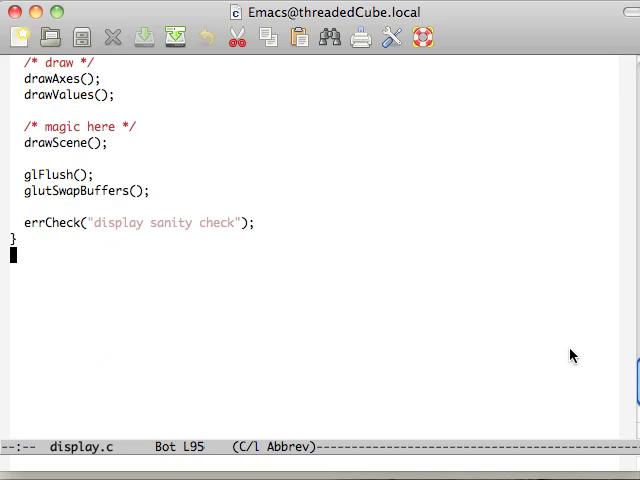
{"action": "scroll", "scroll_direction": "up", "scroll_amount": 3}
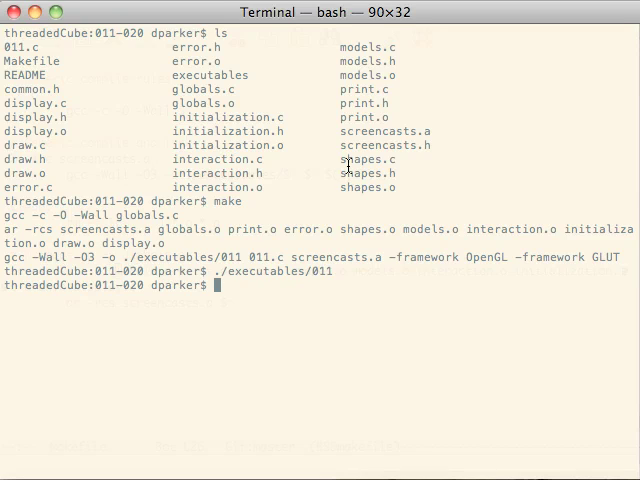
Run make clean to remove objects, library and executable, then ls the sources
{"action": "type", "text": "ake"}
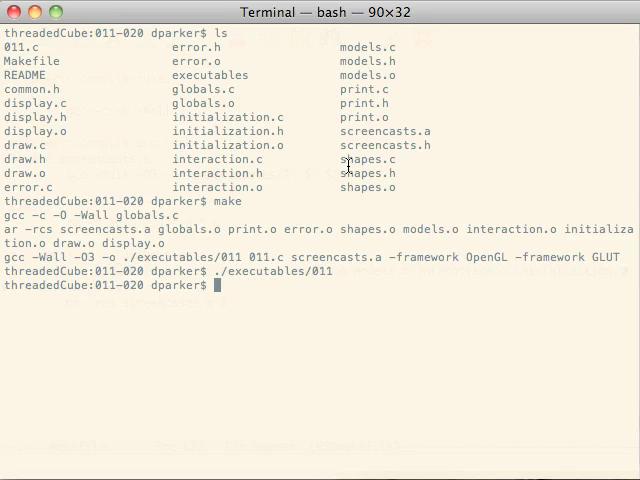
{"action": "type", "text": "m"}
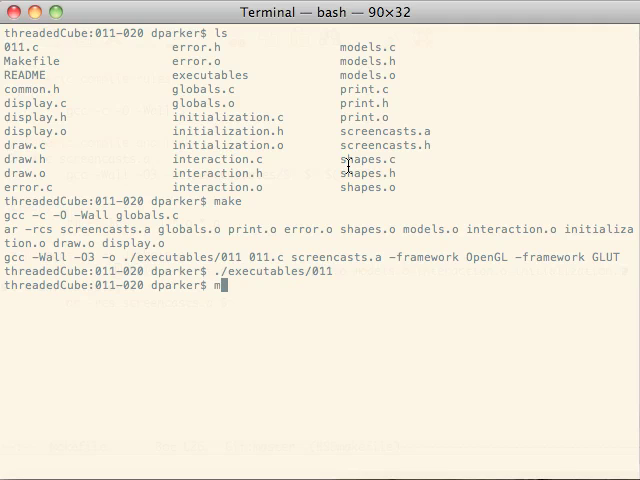
{"action": "type", "text": "ake clean"}
{"action": "type", "text": "ls"}
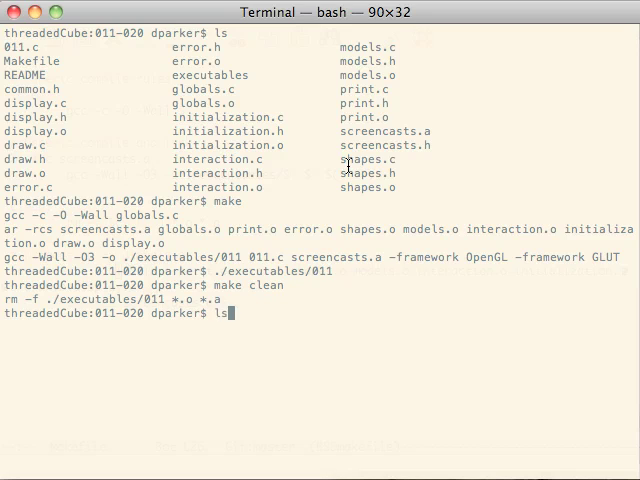
{"action": "key", "text": "Return"}
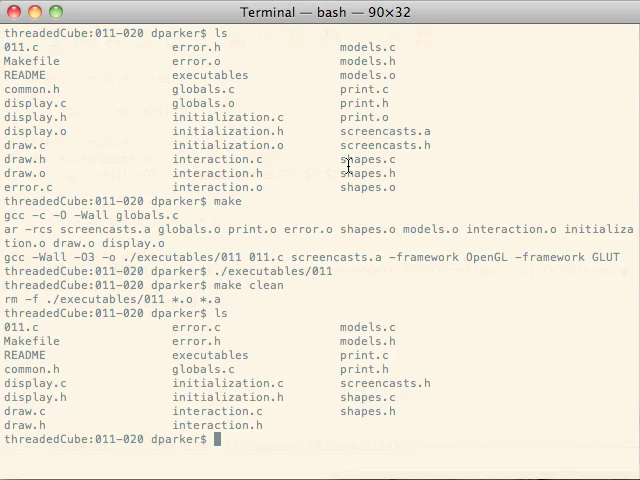